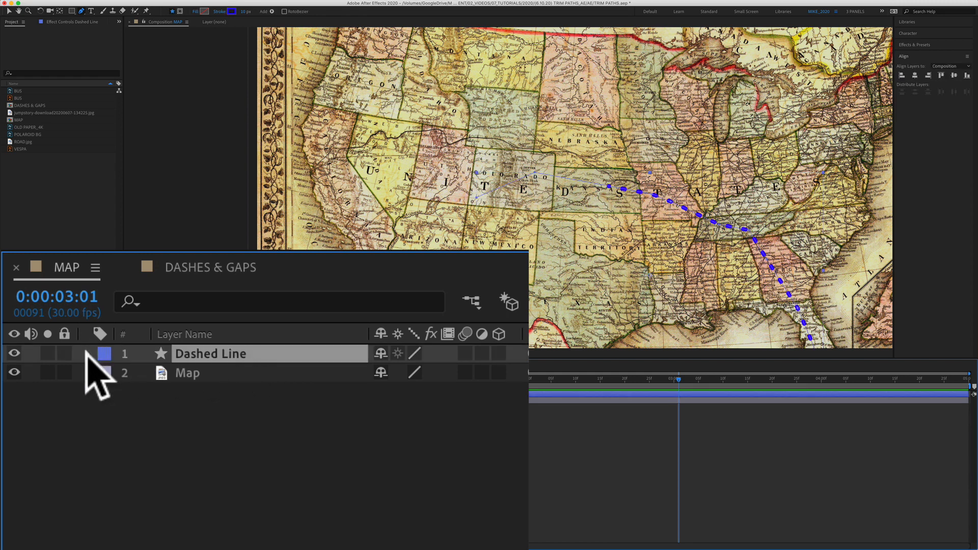
Expand the Dashed Line layer and its shape contents to show the path and Trim Paths.
click(88, 353)
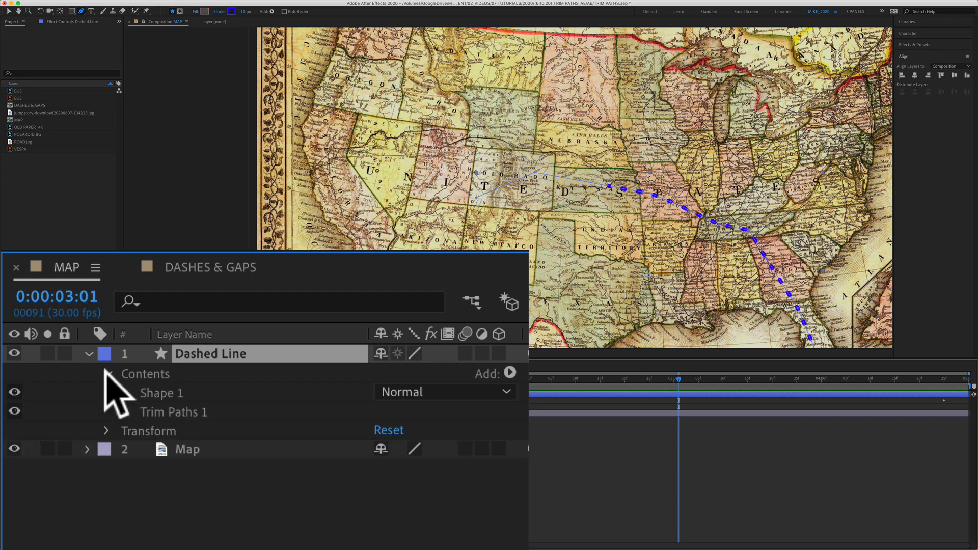
click(106, 393)
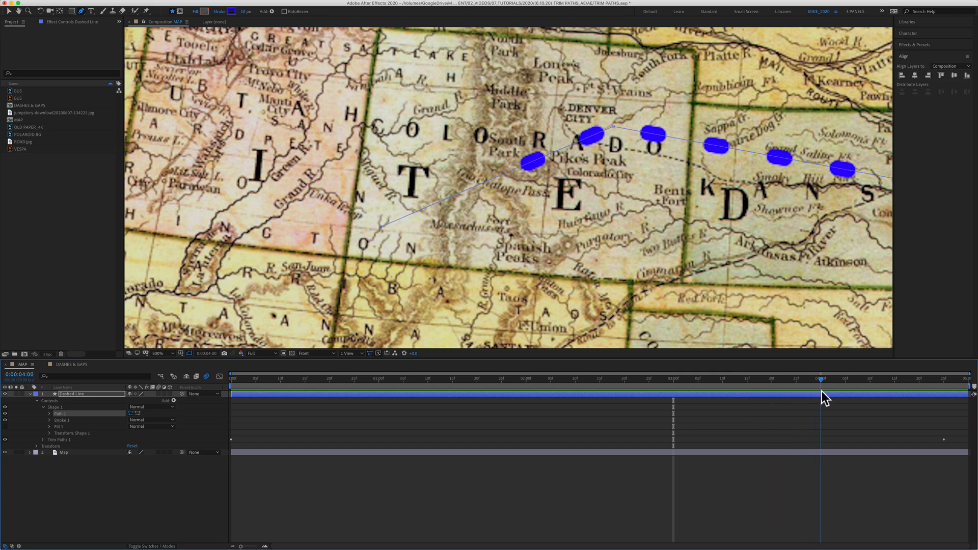
drag(822, 378, 866, 379)
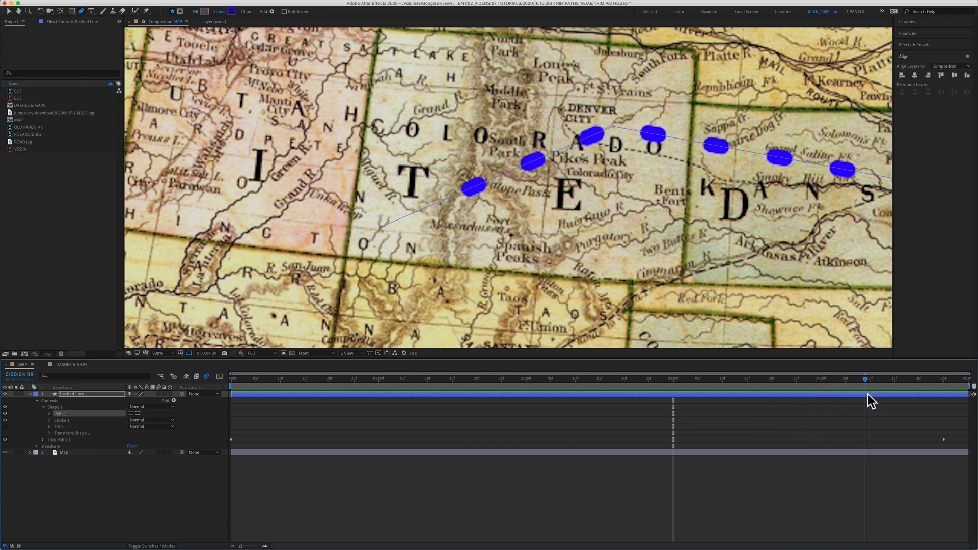
drag(866, 379, 901, 379)
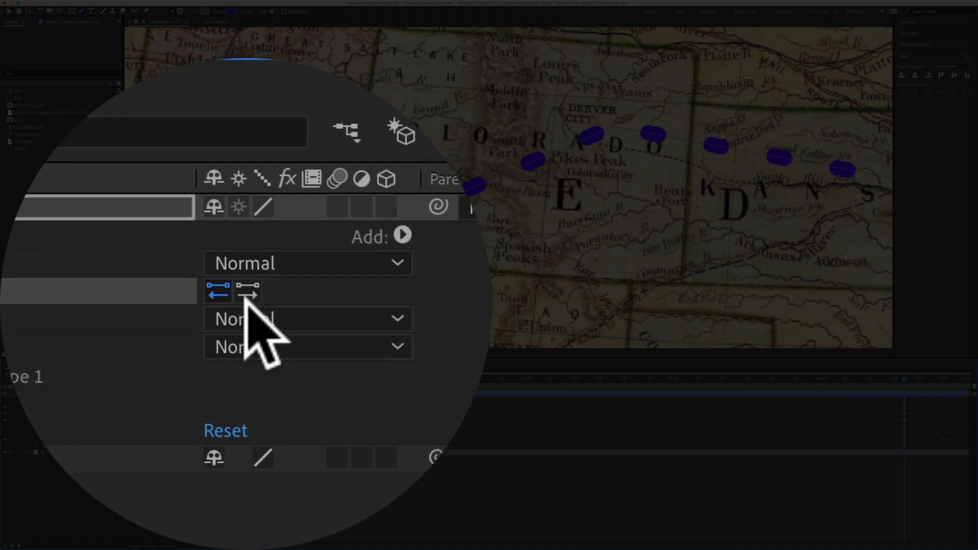
Expand Trim Paths 1 to show the End keyframe at 46.4%.
click(248, 294)
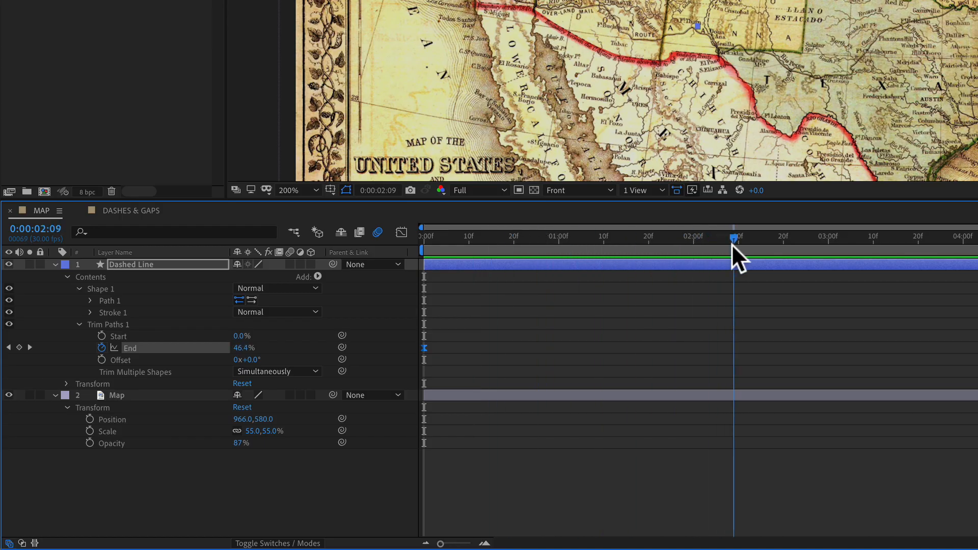
click(317, 277)
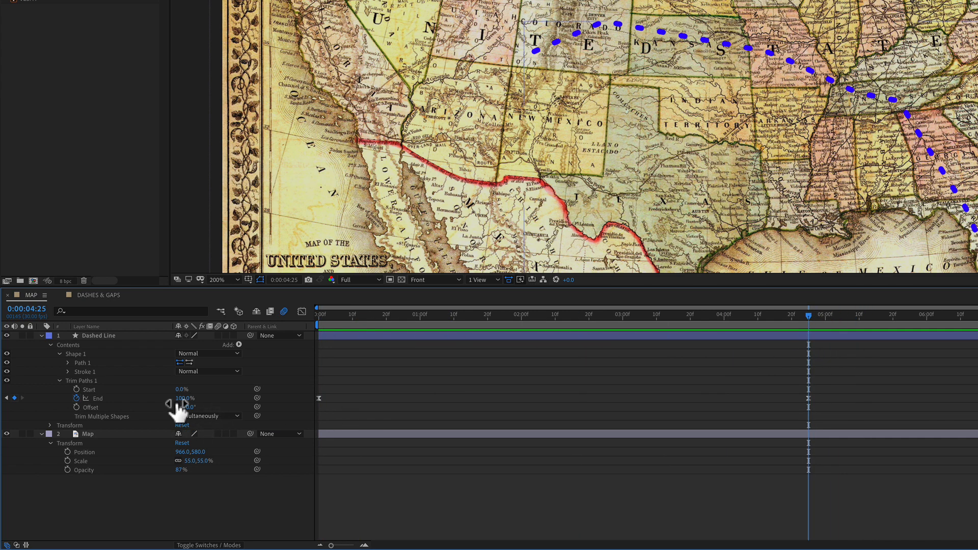
mouse_move(280, 358)
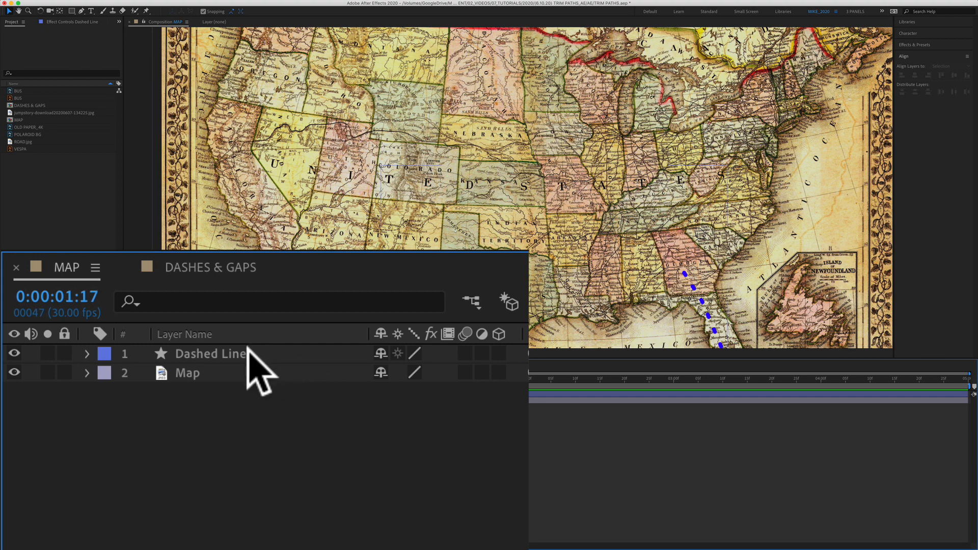
Twirl down the Dashed Line layer and Shape 1 to expose Path 1, stroke and Trim Paths 1.
click(87, 354)
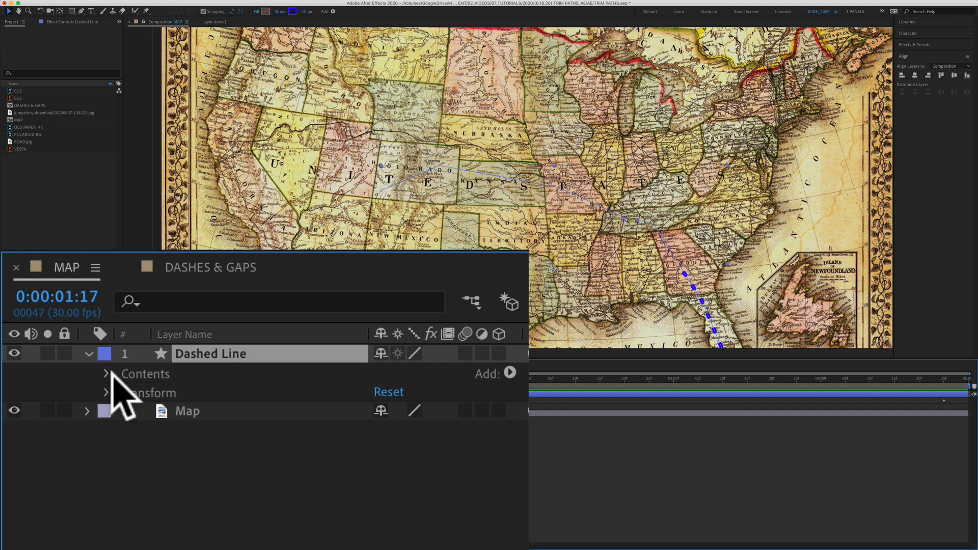
click(106, 373)
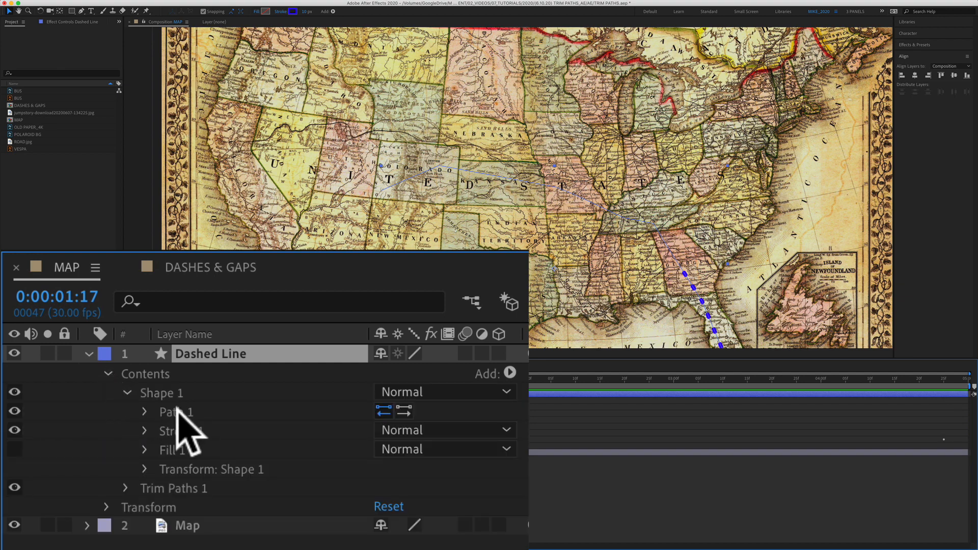